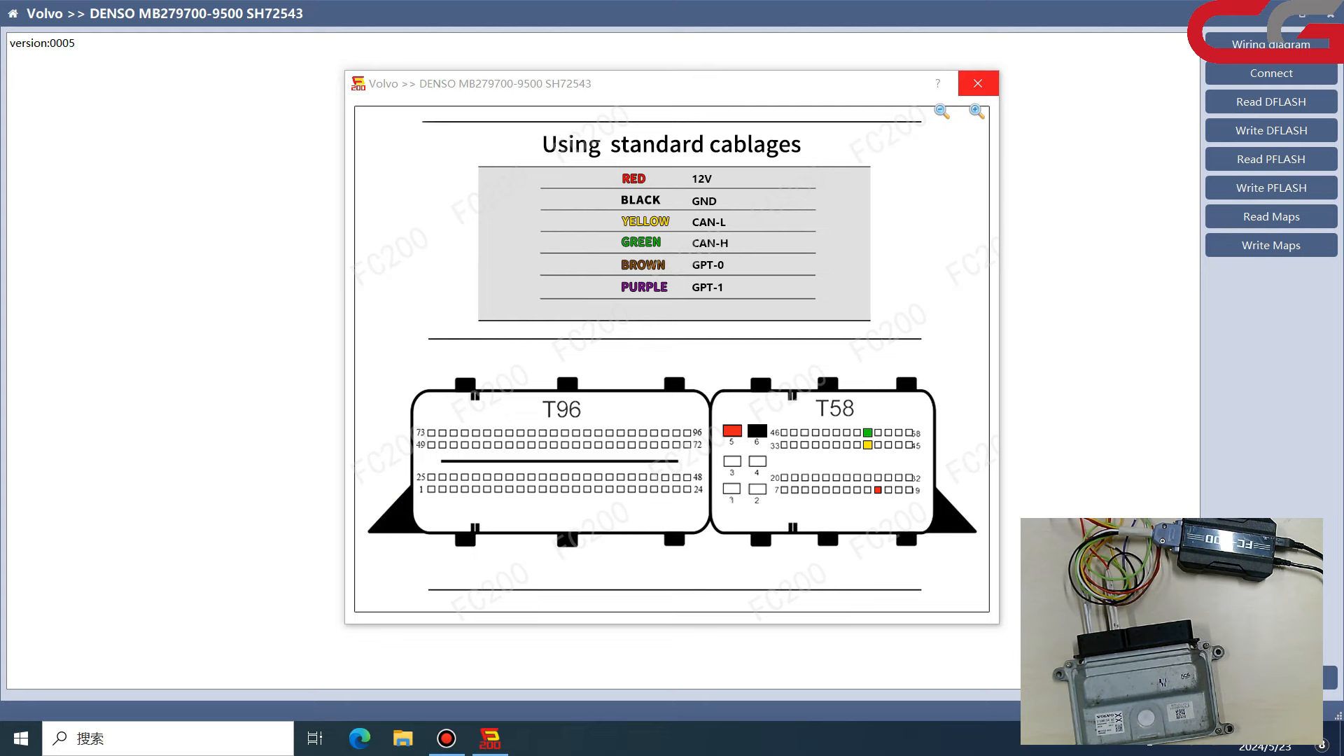
# Step: Connect to the Volvo Denso SH72543 ECU, read DFLASH and save the INTEEPROM backup file
pyautogui.click(977, 82)
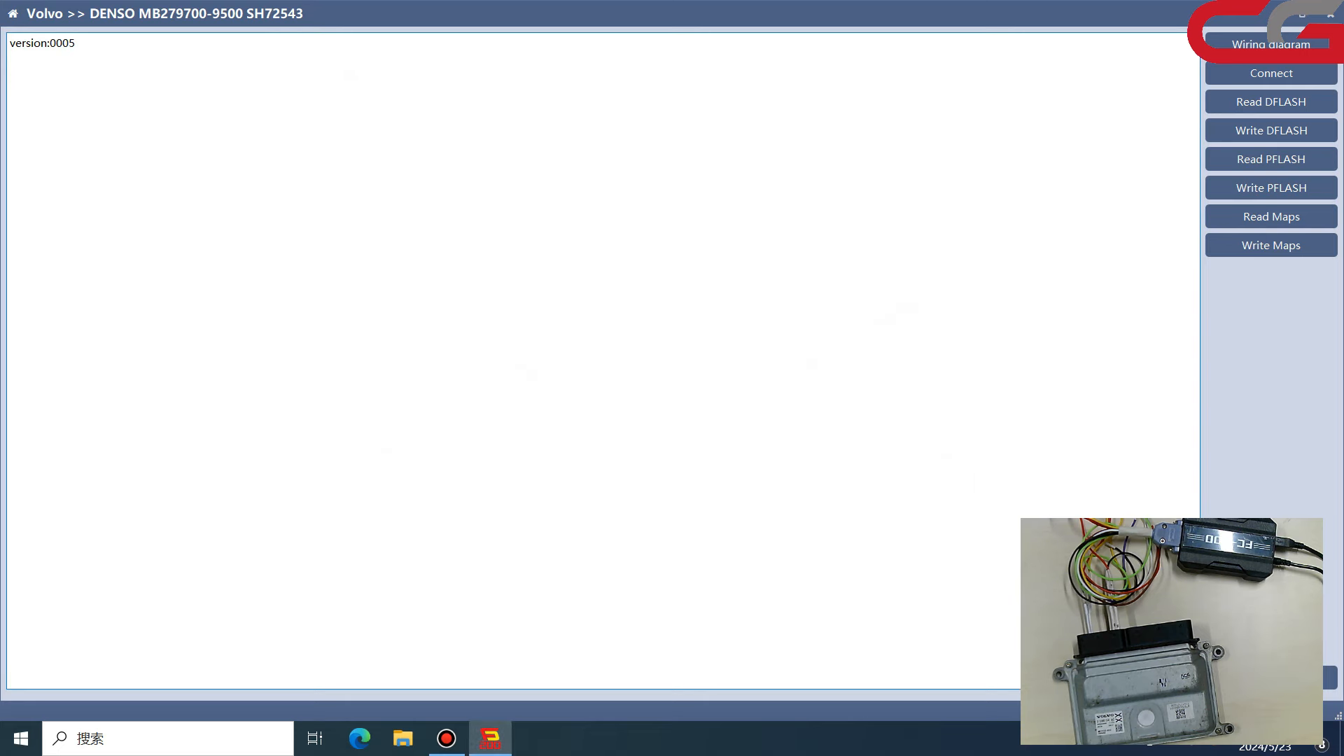
pyautogui.click(1271, 73)
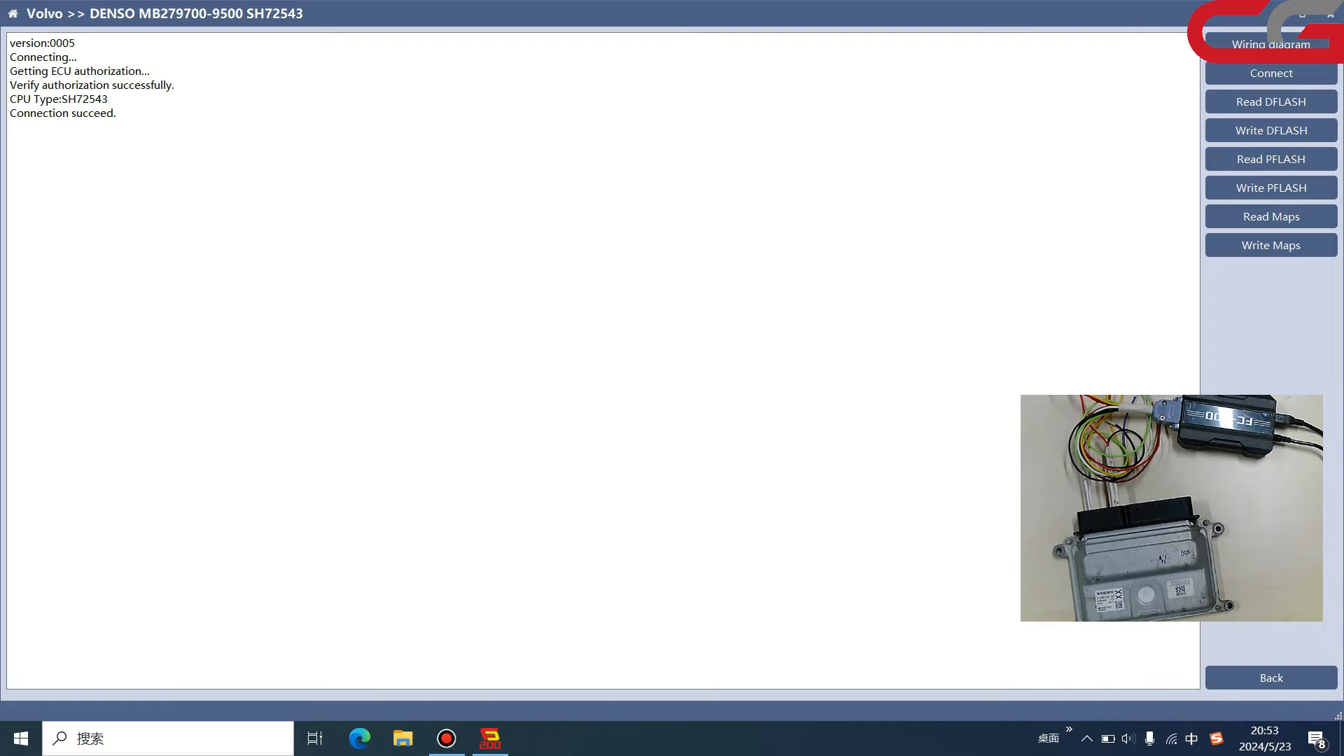
pyautogui.click(1269, 101)
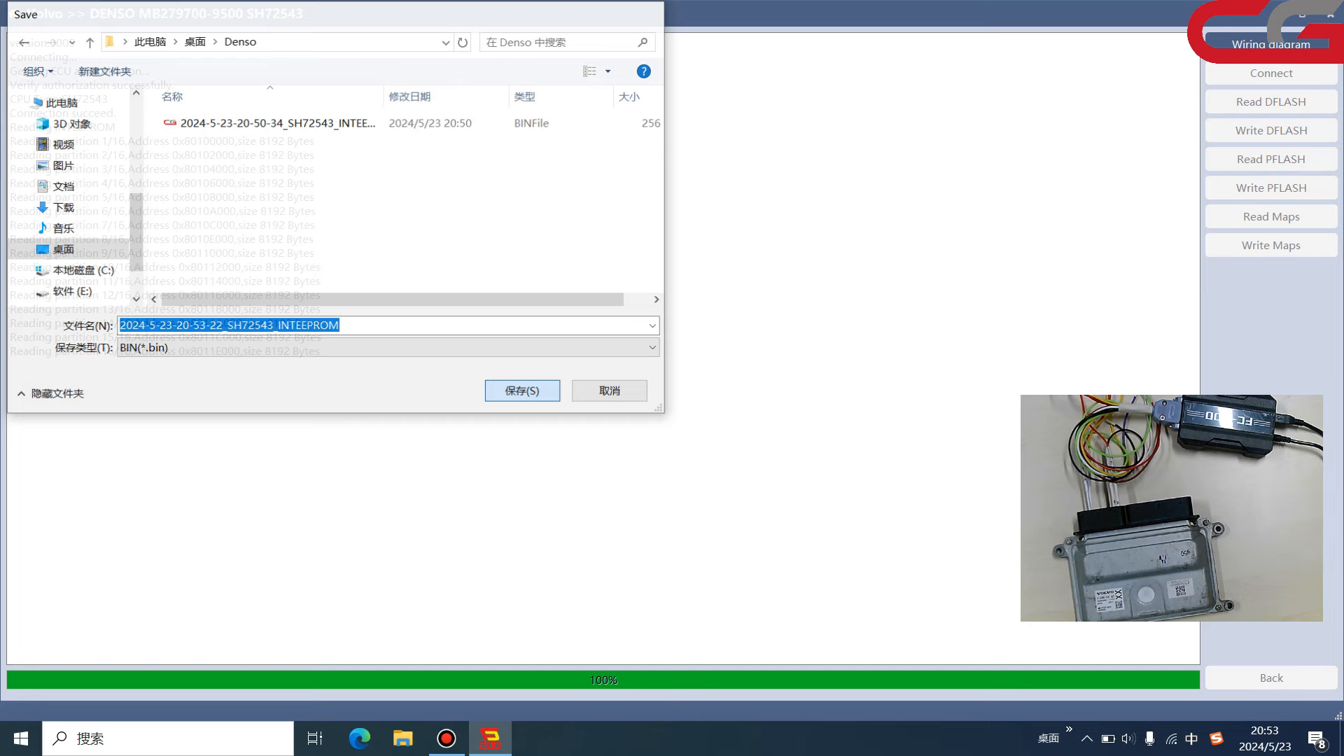
pyautogui.click(521, 391)
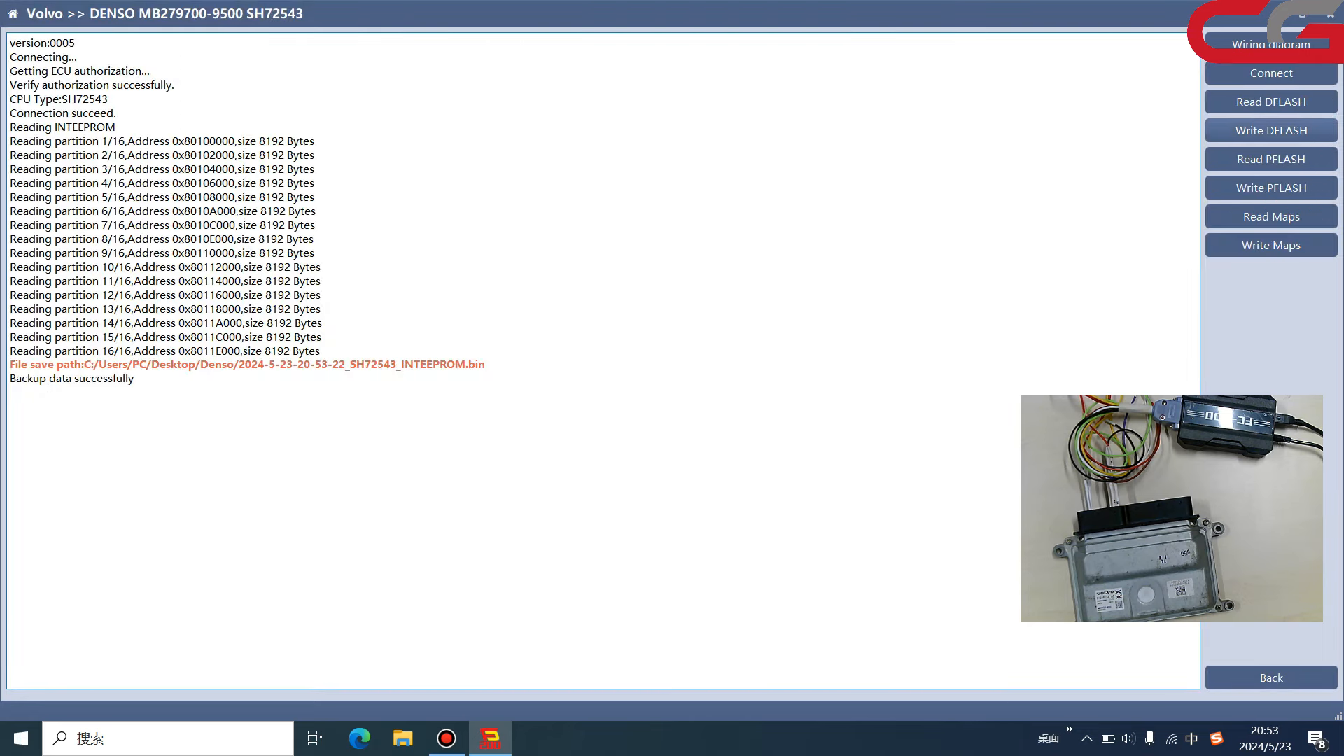
# Step: Read all 28 PFlash partitions from the ECU until the Save dialog appears
pyautogui.click(1270, 159)
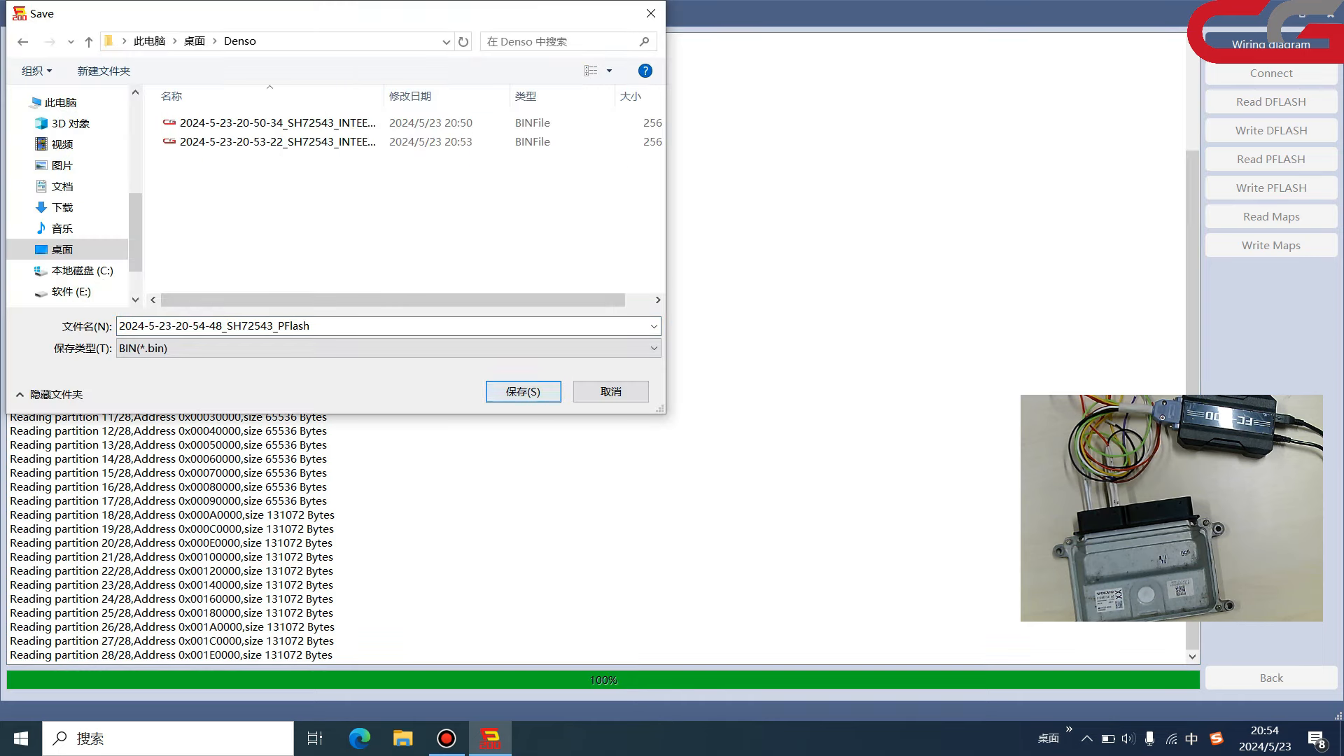
# Step: Save the PFlash backup file into the Denso folder
pyautogui.click(522, 390)
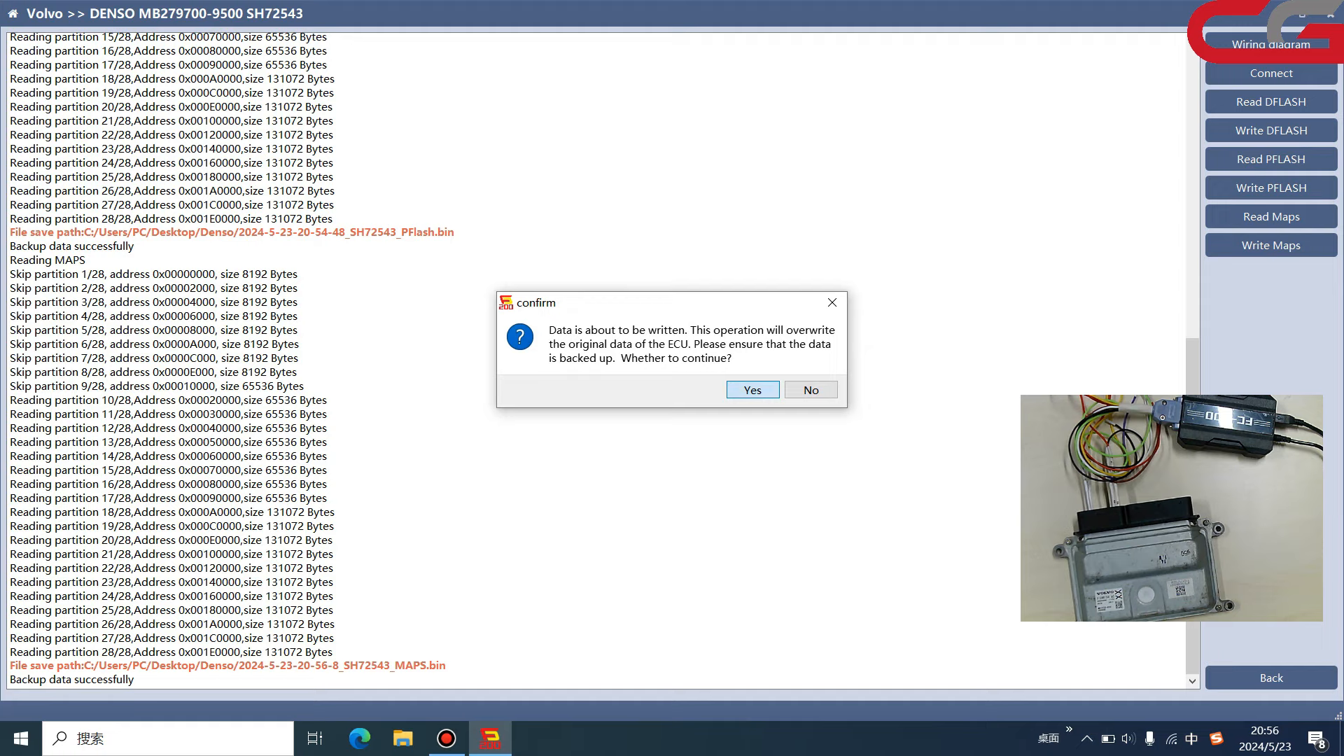
# Step: Confirm the overwrite, write the INTEEPROM .bin back to the ECU, then start the PFlash write
pyautogui.click(751, 391)
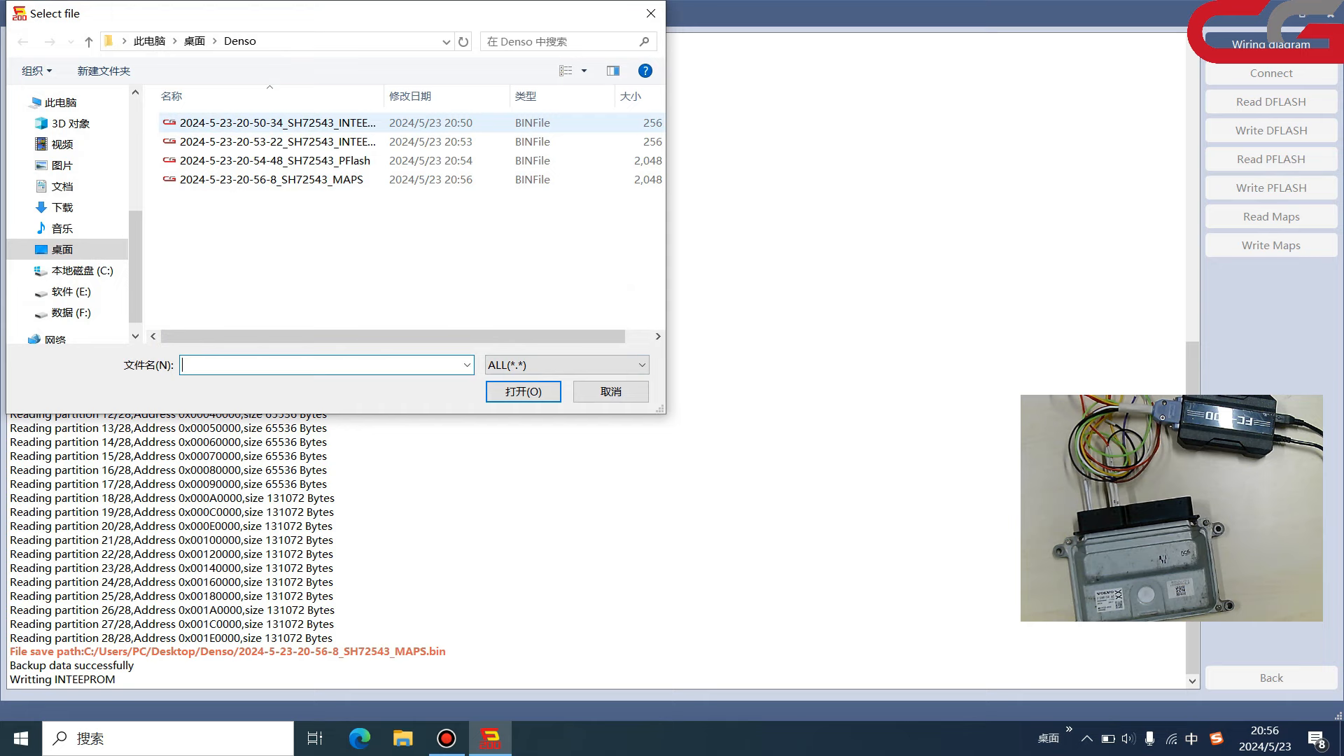
pyautogui.click(274, 141)
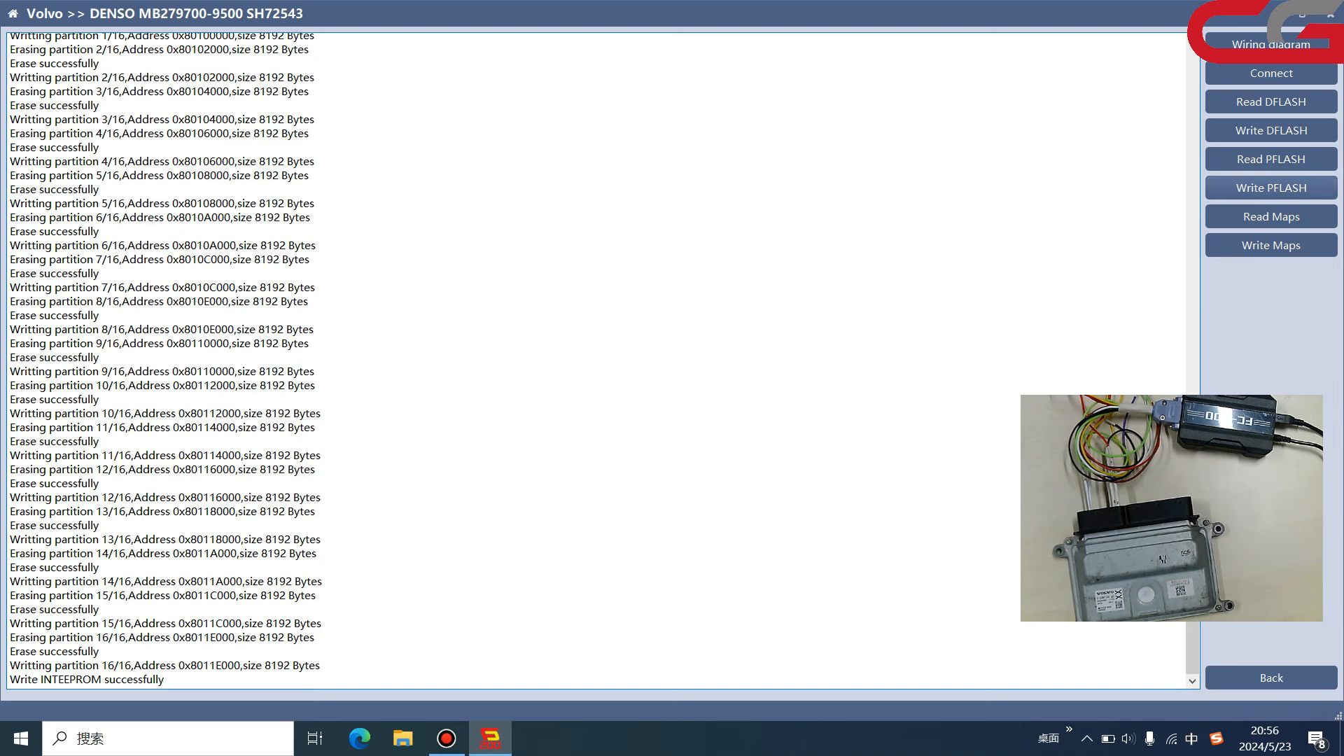
pyautogui.click(1269, 129)
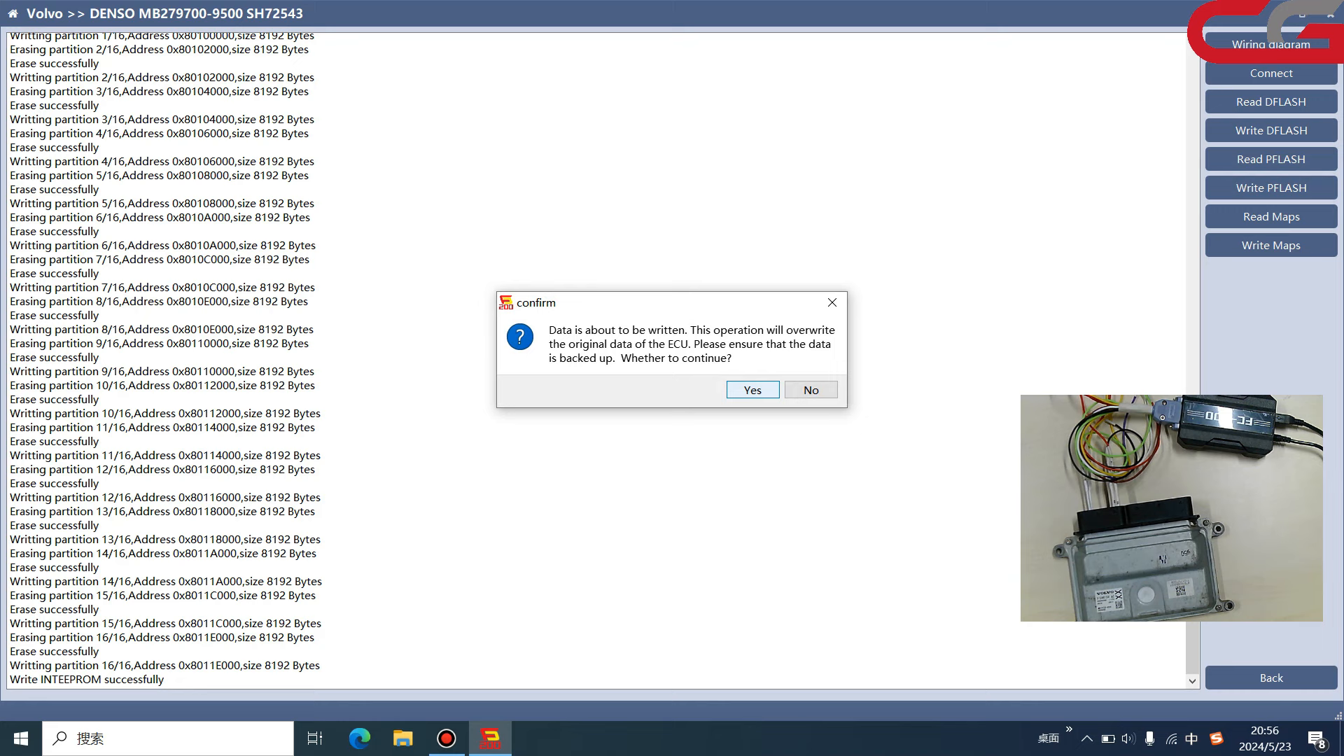
pyautogui.click(750, 389)
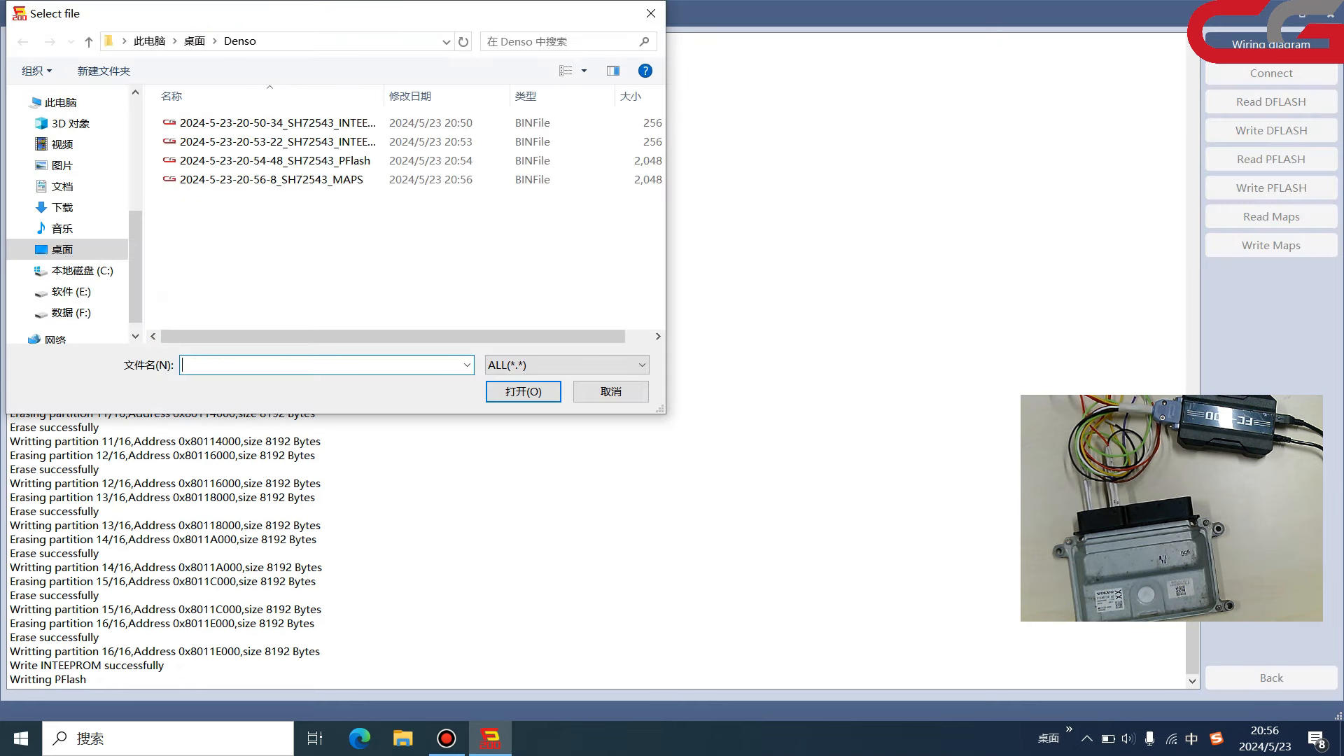
pyautogui.click(276, 141)
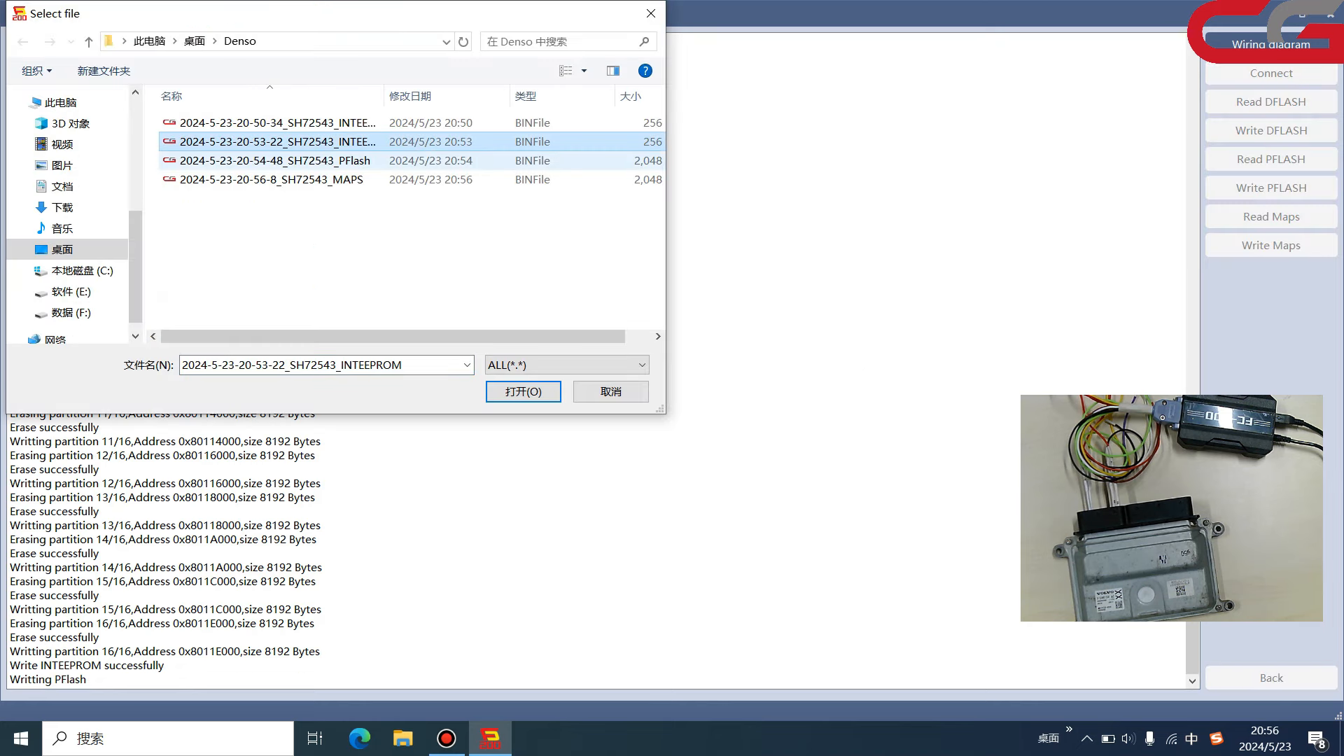
pyautogui.click(266, 160)
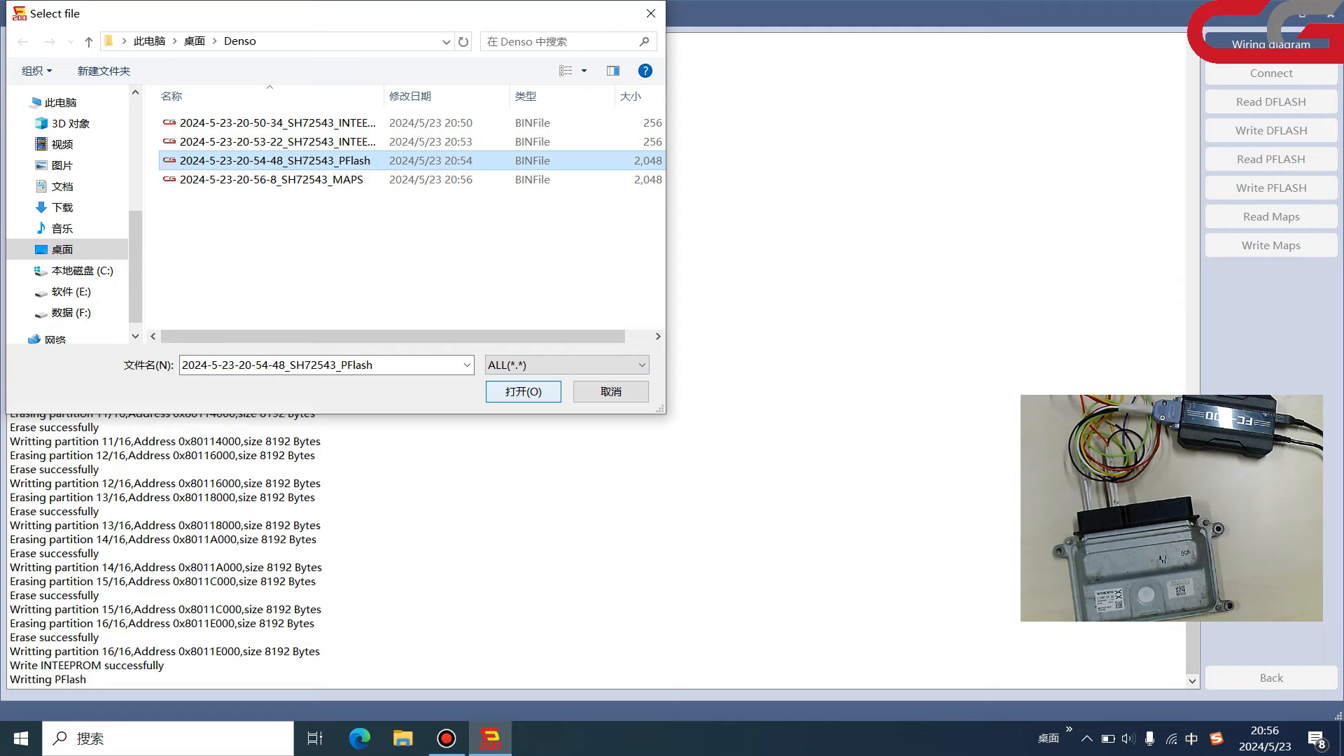
pyautogui.click(522, 392)
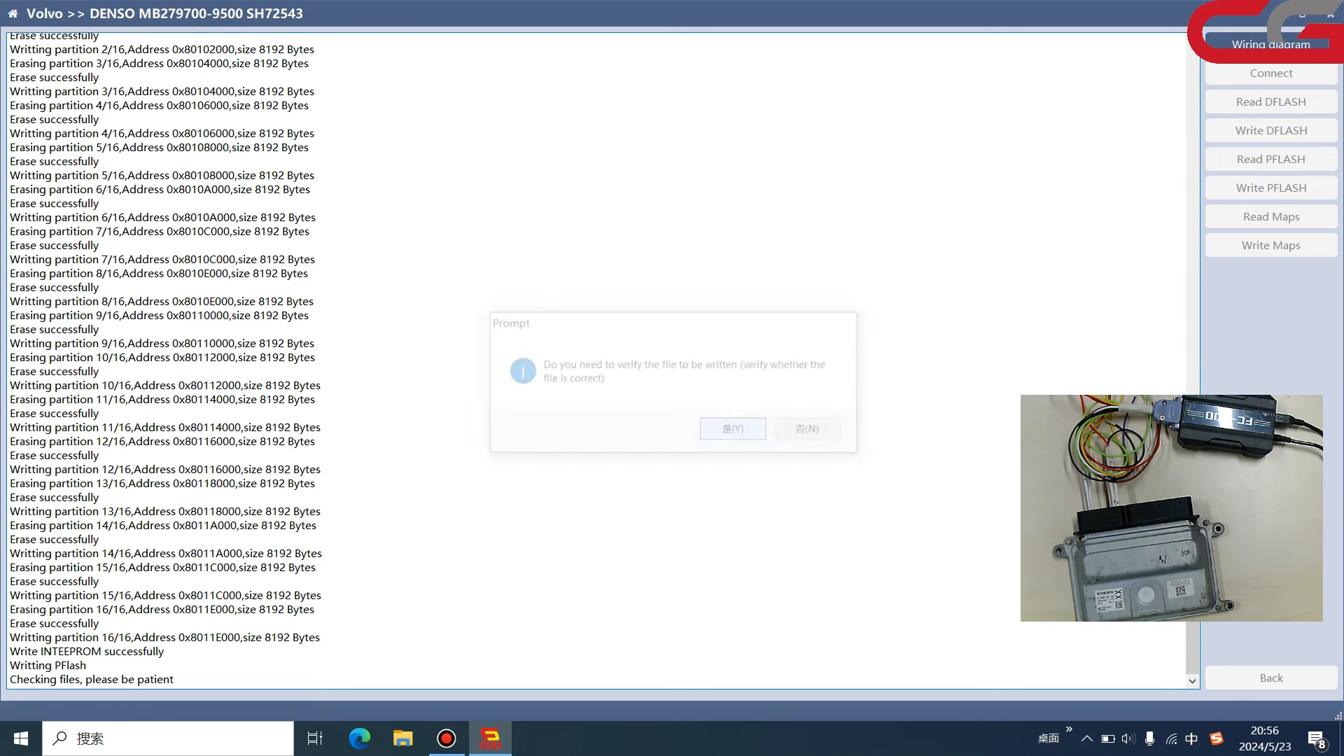
pyautogui.click(732, 428)
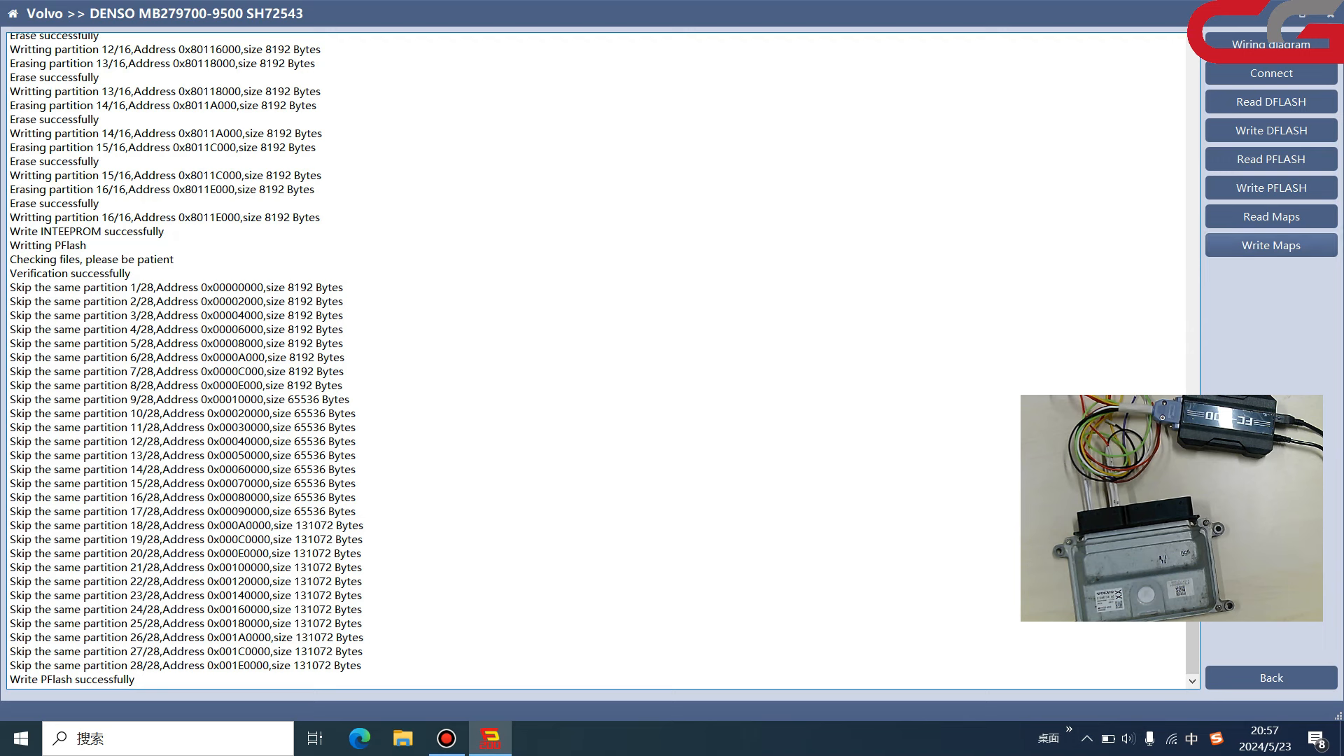
pyautogui.click(1271, 188)
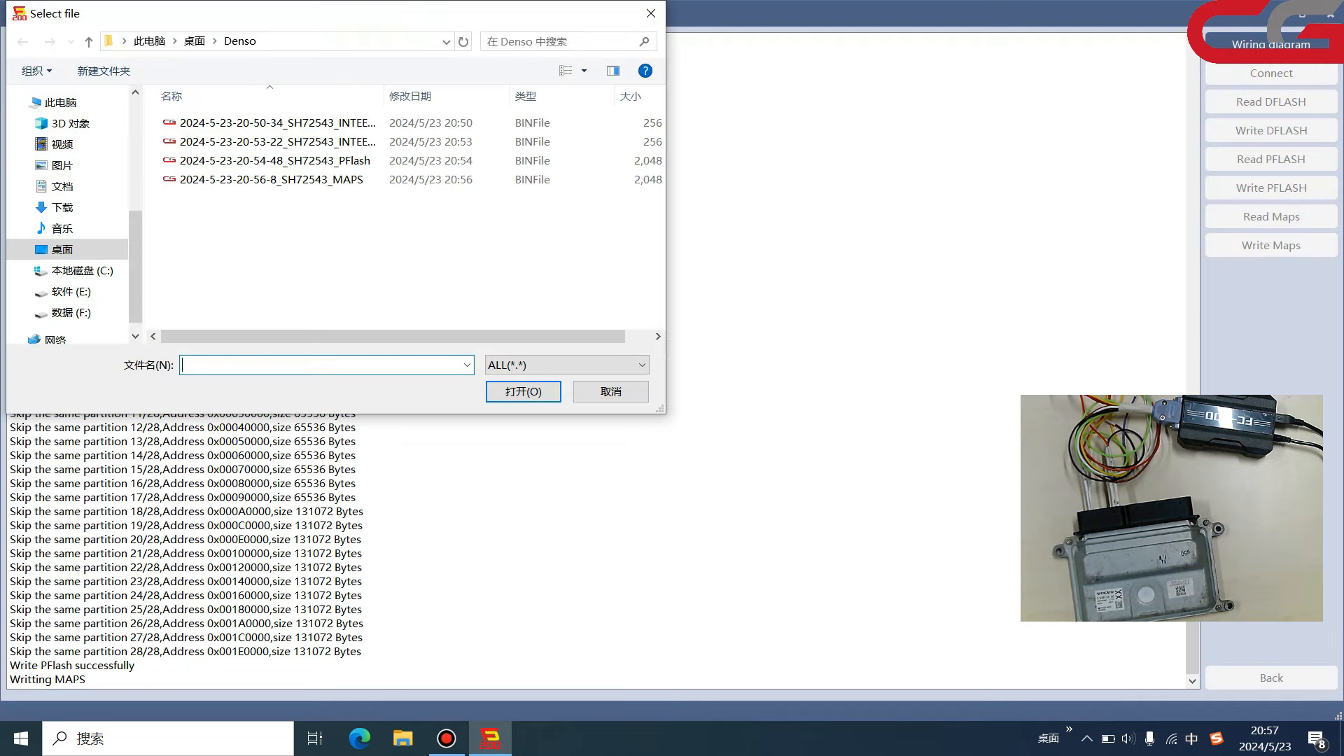
pyautogui.click(275, 179)
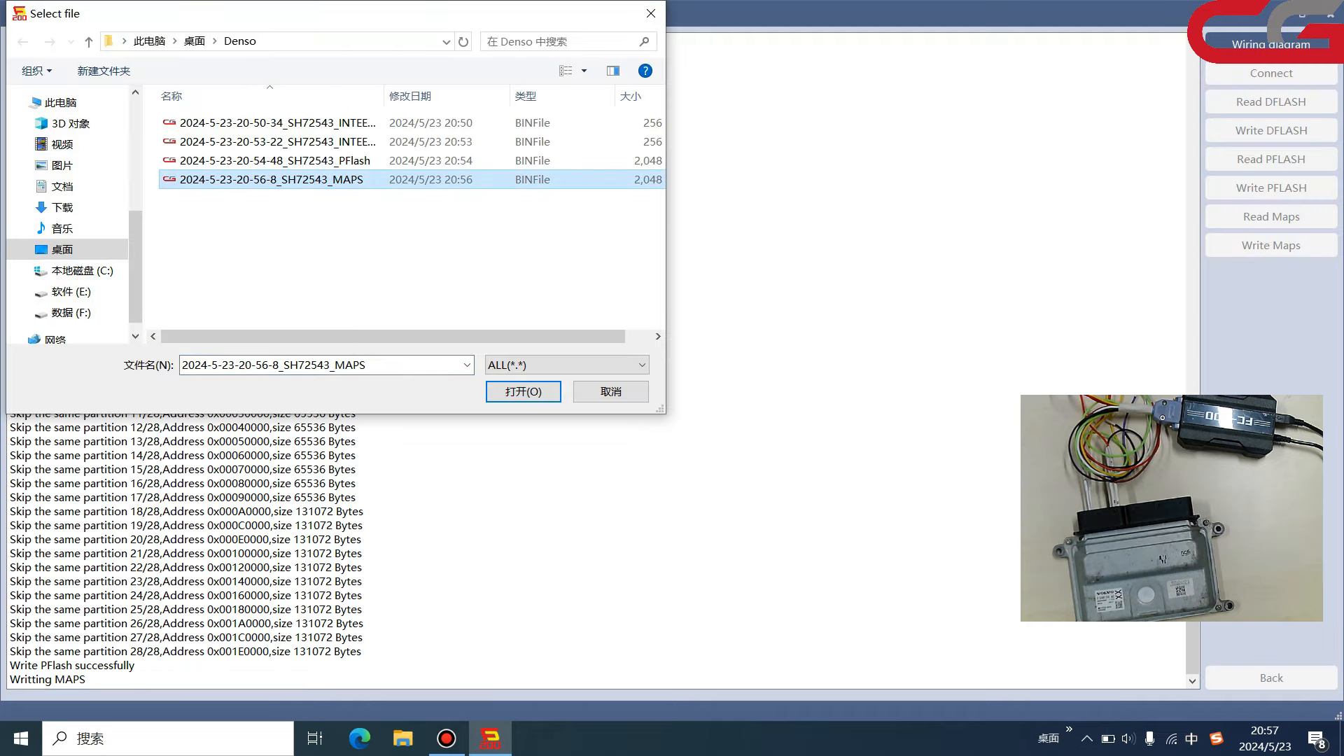
pyautogui.click(522, 391)
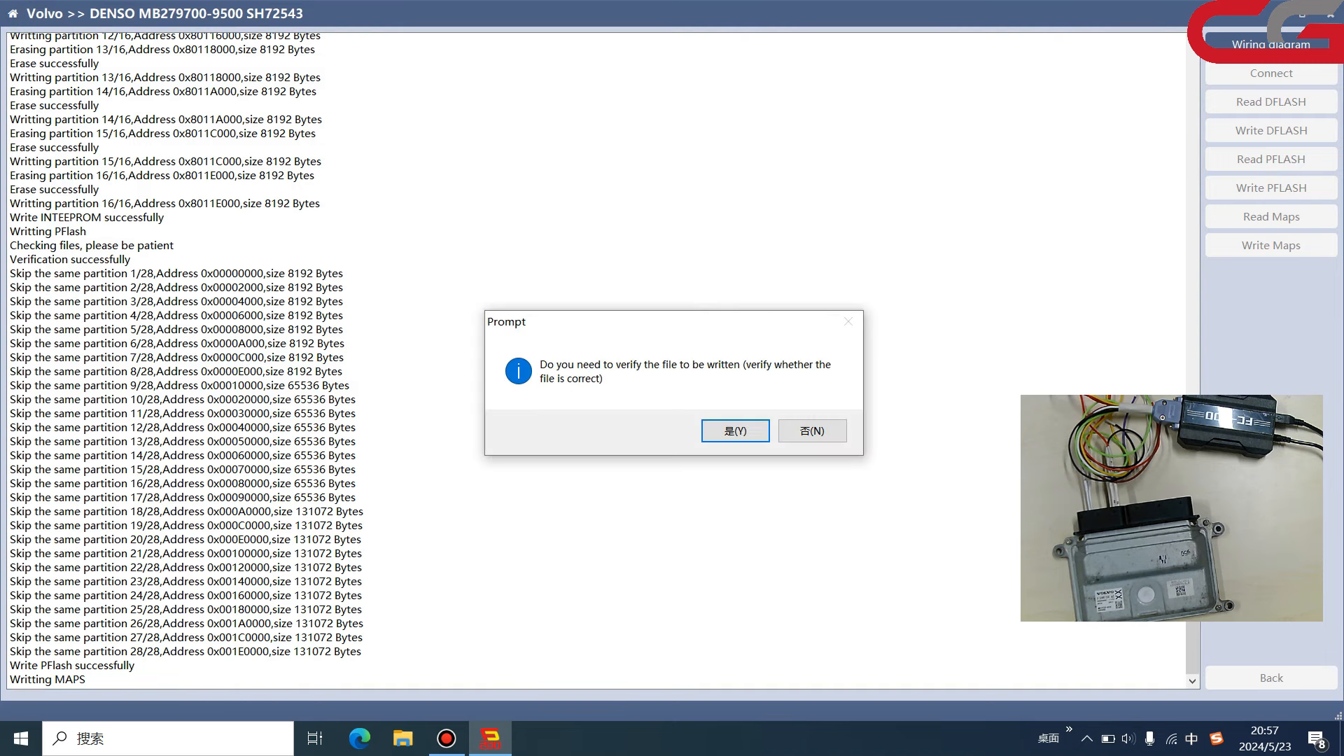
pyautogui.click(733, 429)
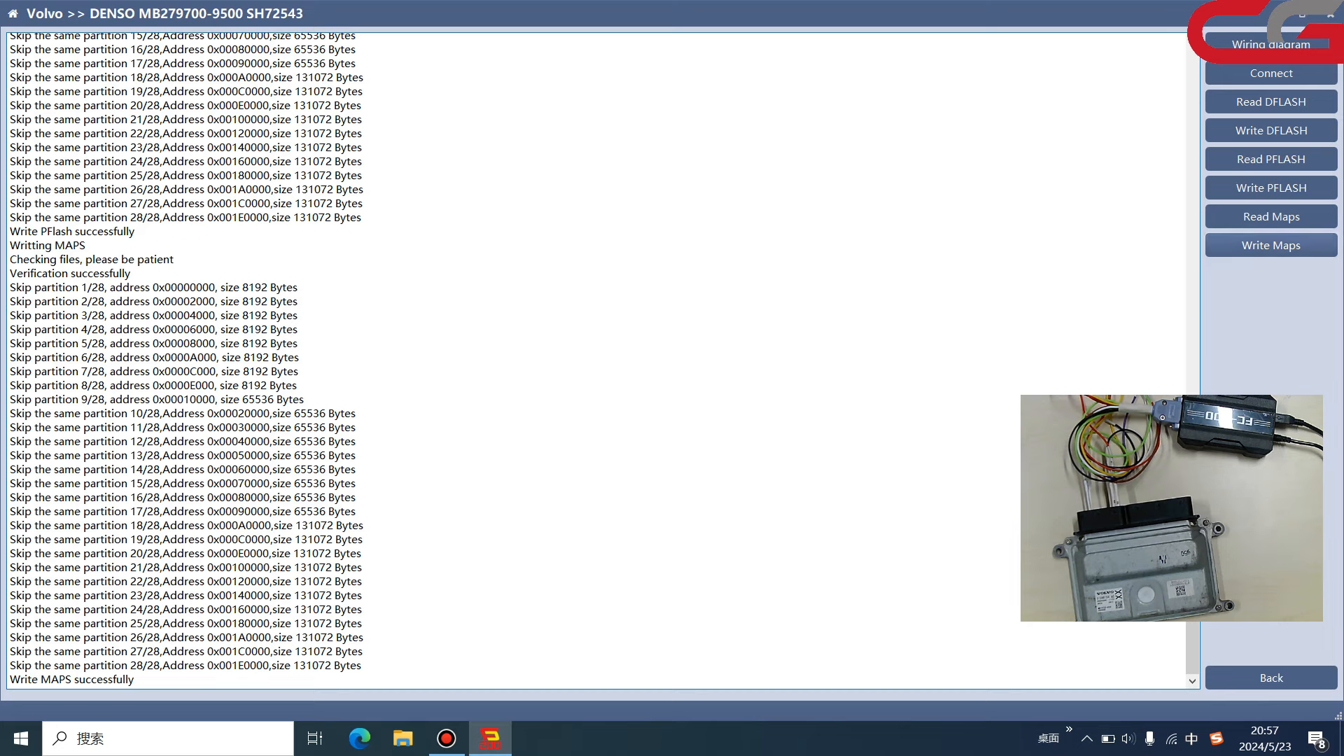
# Step: Return to the brand list and show the license authorization list at full window
pyautogui.click(1270, 677)
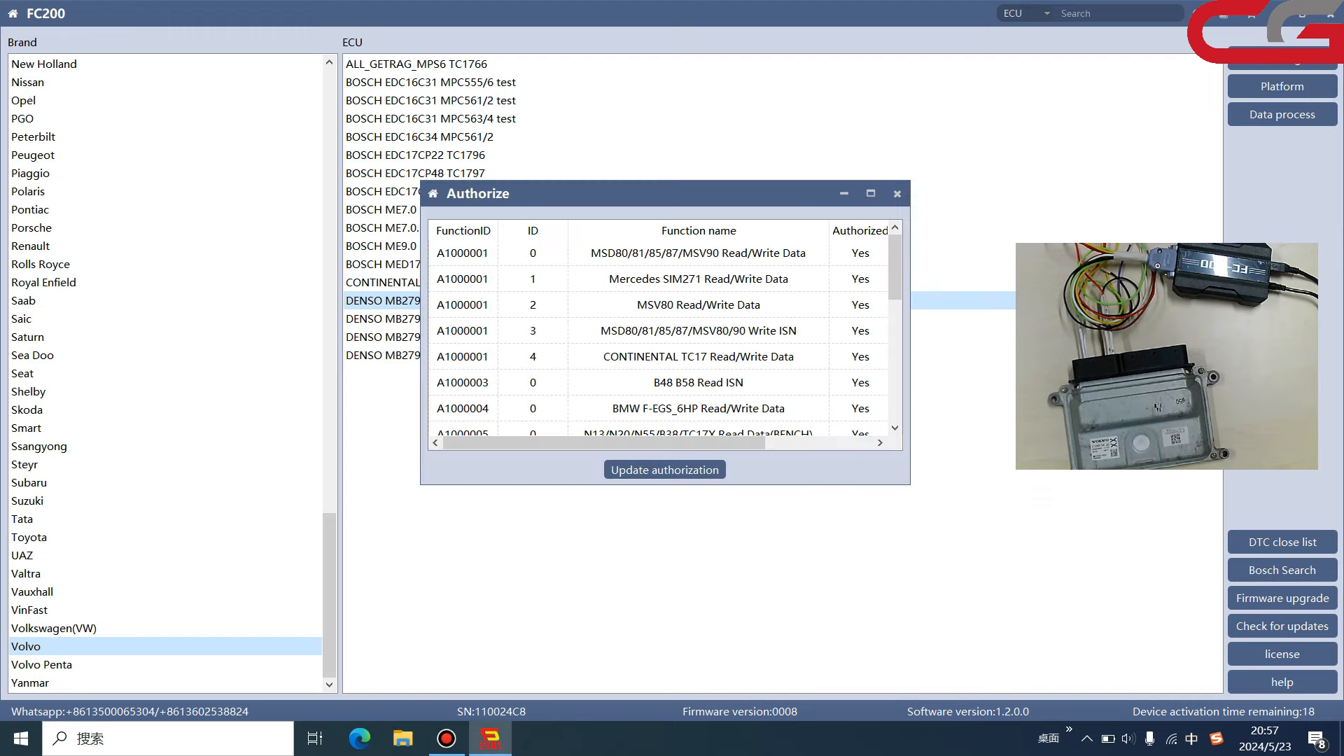
pyautogui.click(869, 193)
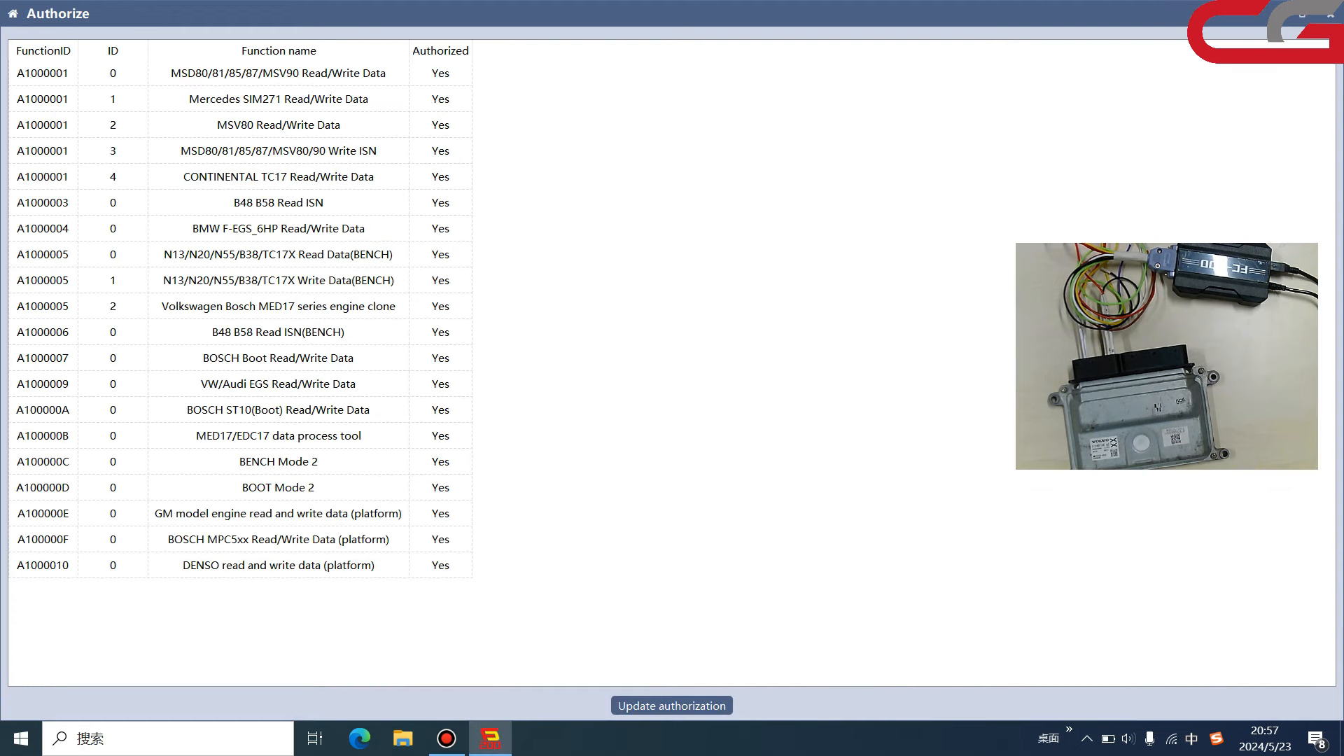